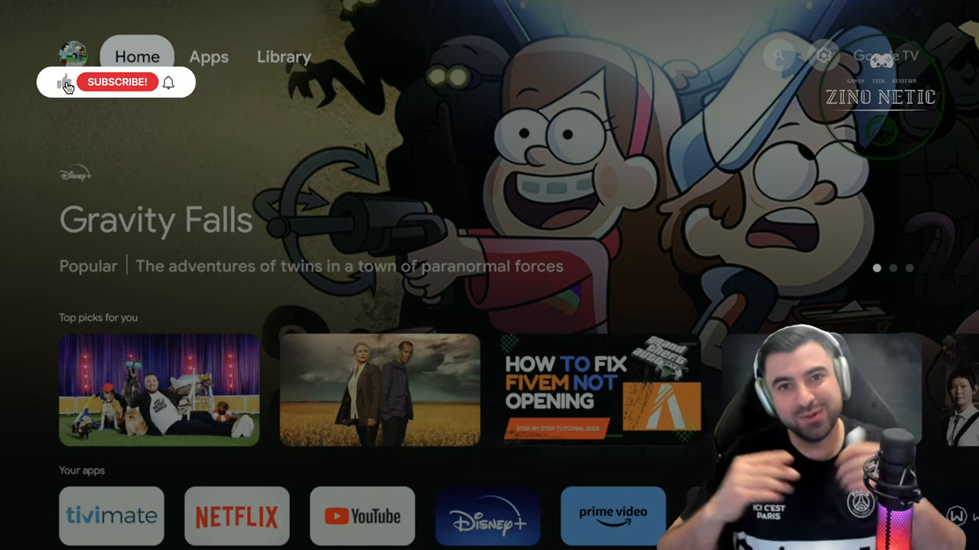
# Find Sideload Launcher - Android TV in the Play Store and show its listing.
pyautogui.click(116, 83)
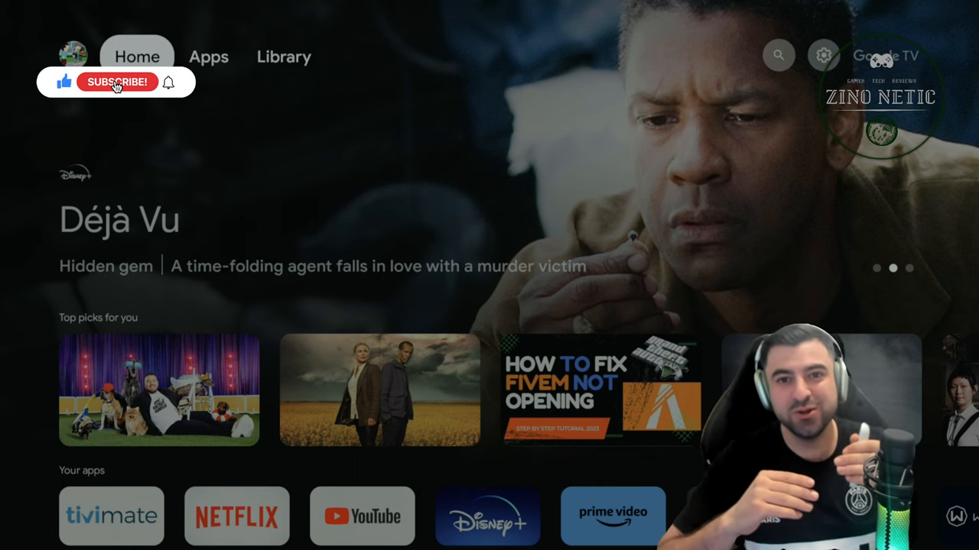
pyautogui.click(116, 83)
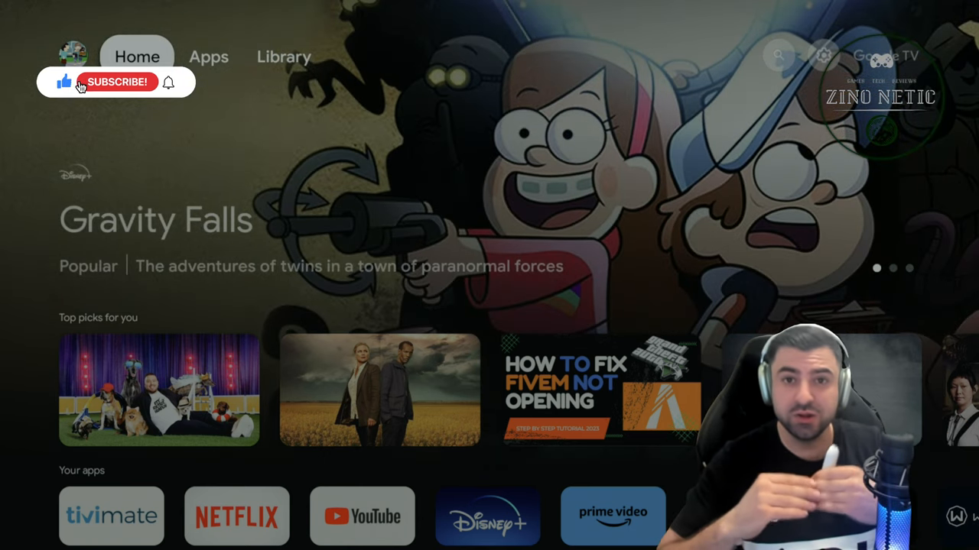
pyautogui.click(116, 82)
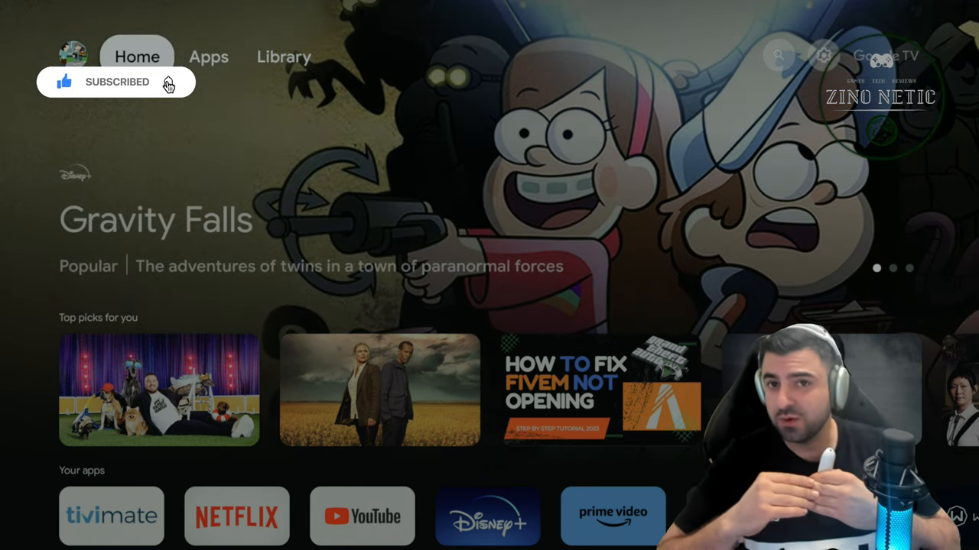
pyautogui.click(166, 83)
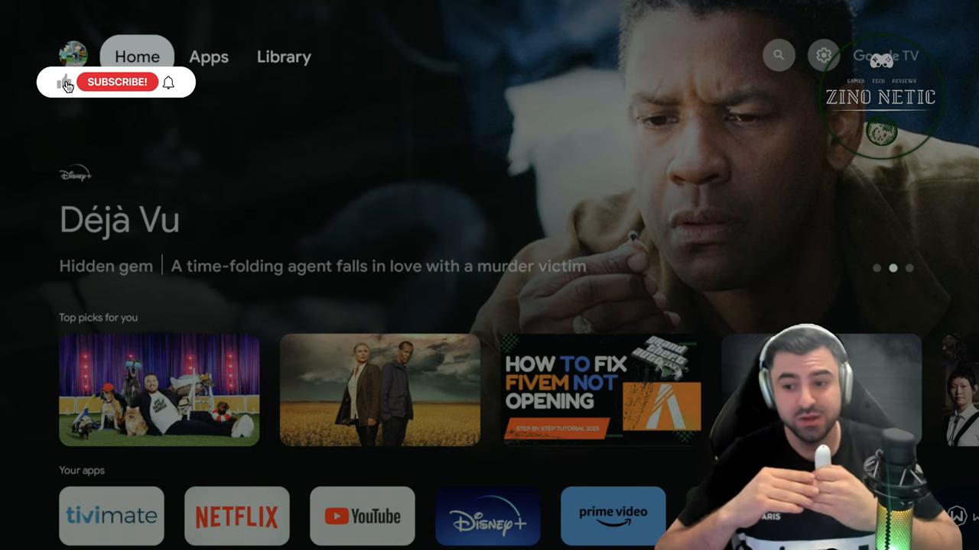
pyautogui.click(116, 83)
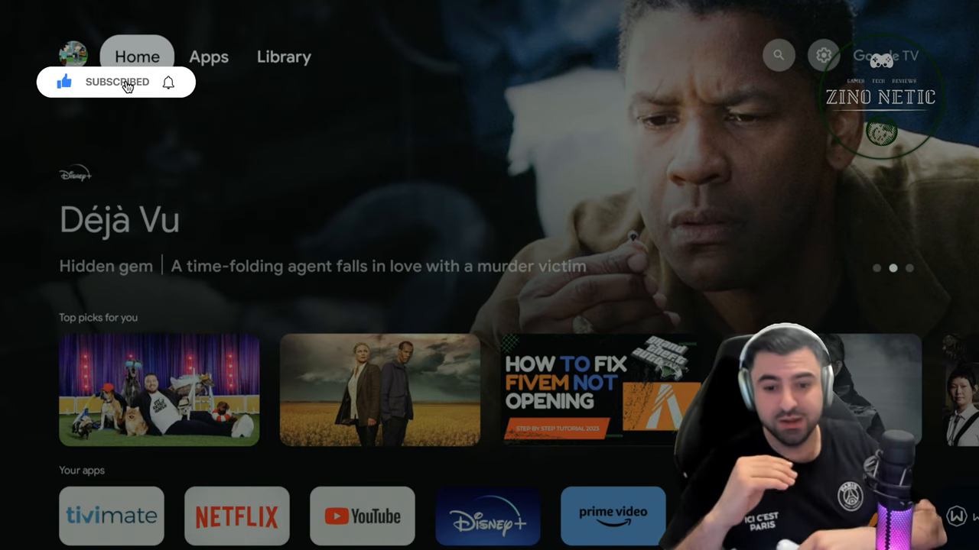
pyautogui.click(208, 55)
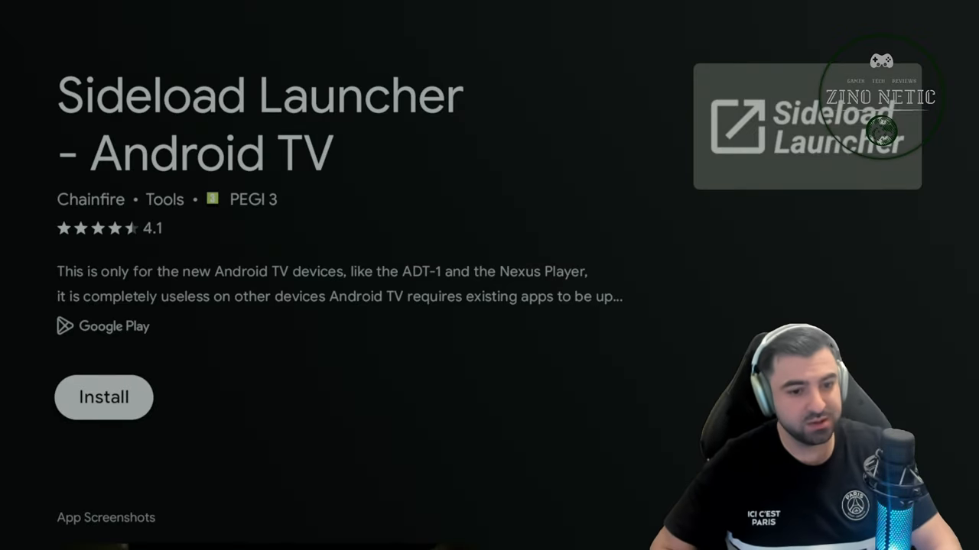
# Install Sideload Launcher, then search the store for Downloader by AFTVnews.
pyautogui.click(104, 398)
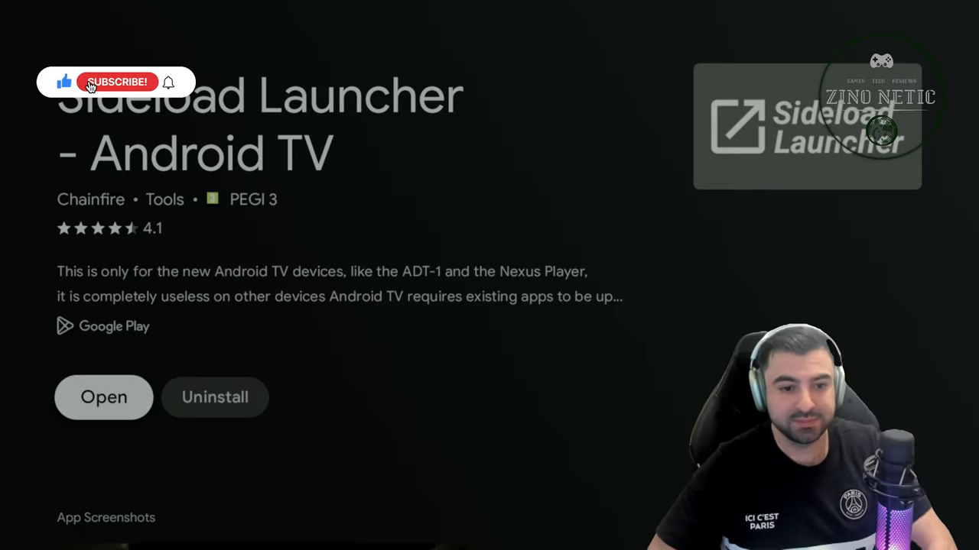
pyautogui.click(117, 83)
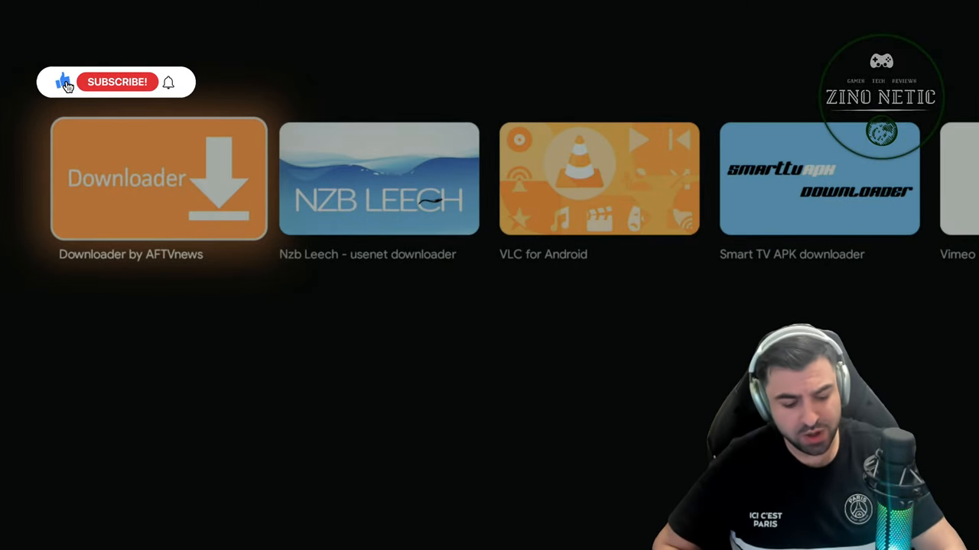
# Install Downloader by AFTVnews and return to the Google TV home screen.
pyautogui.click(160, 178)
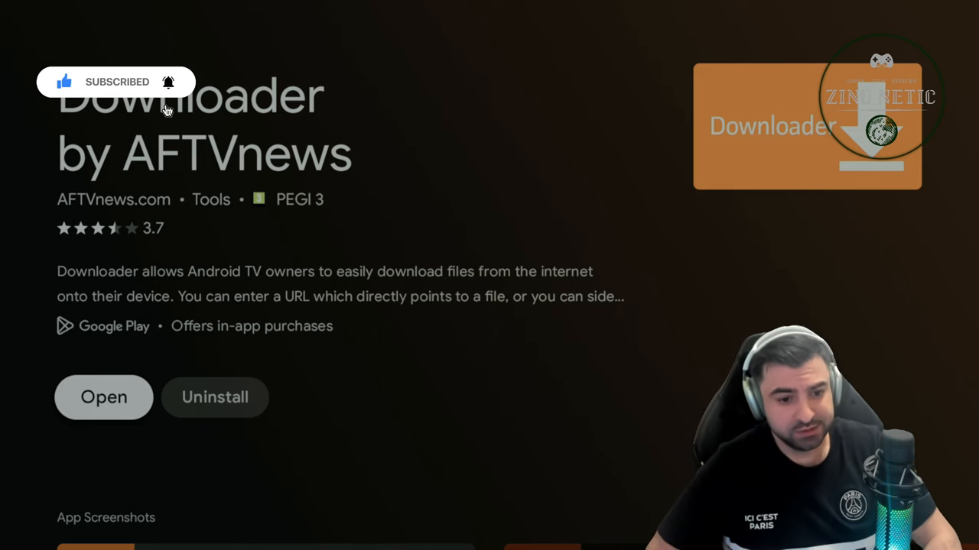
pyautogui.press('Back')
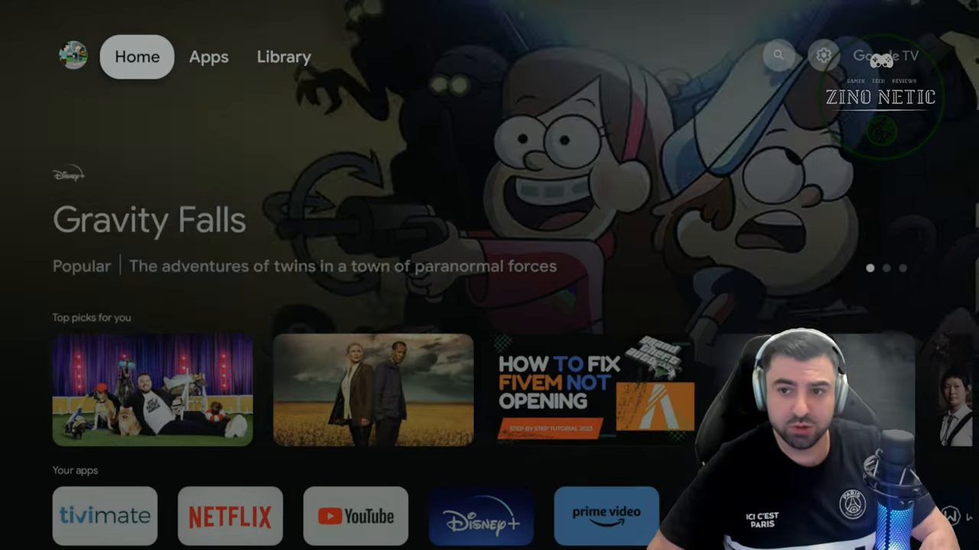
# Unlock developer mode via Android TV OS build, enable Developer options, return home.
pyautogui.click(777, 55)
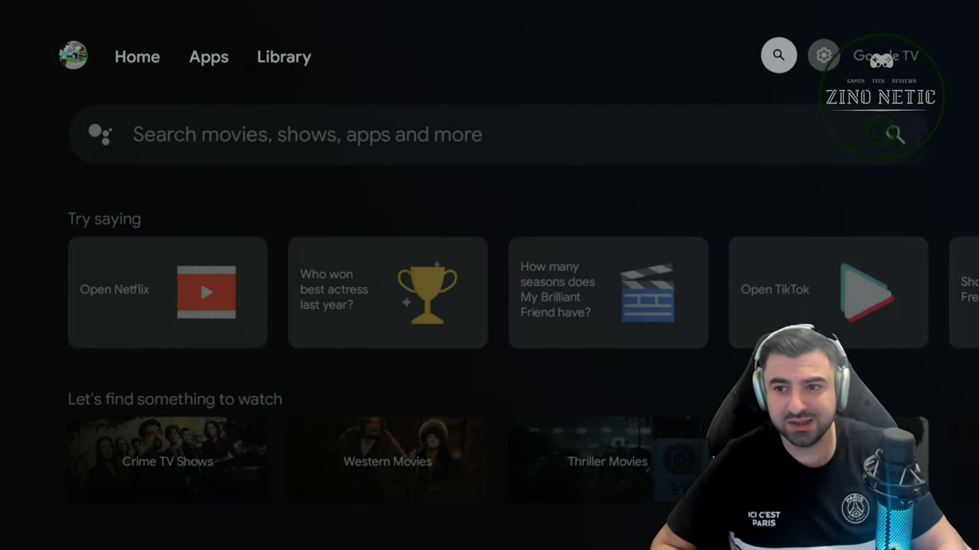
pyautogui.click(822, 55)
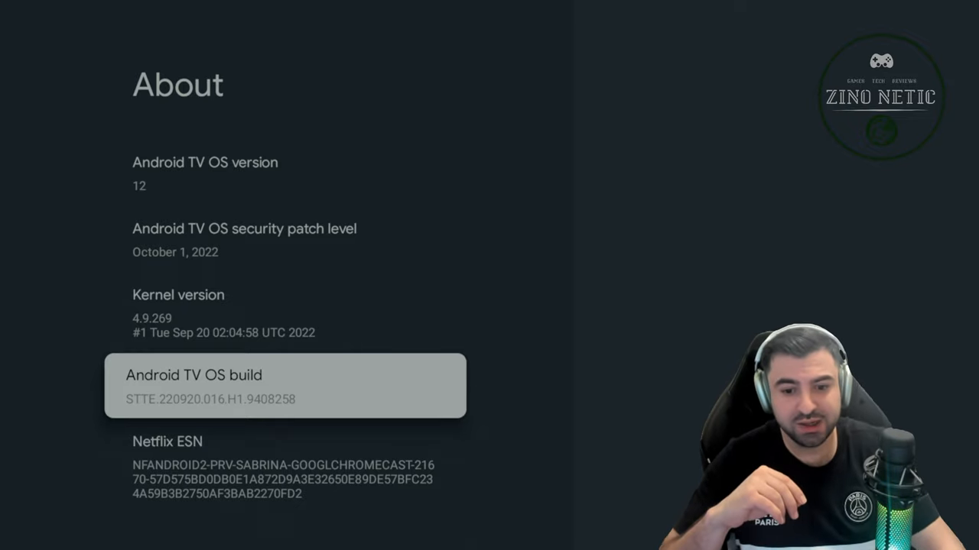
pyautogui.click(285, 385)
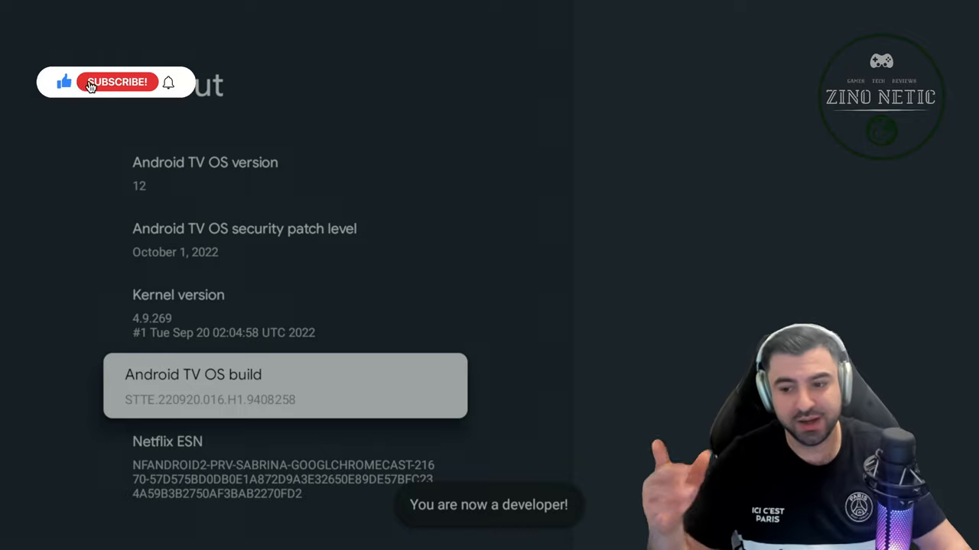
pyautogui.click(116, 83)
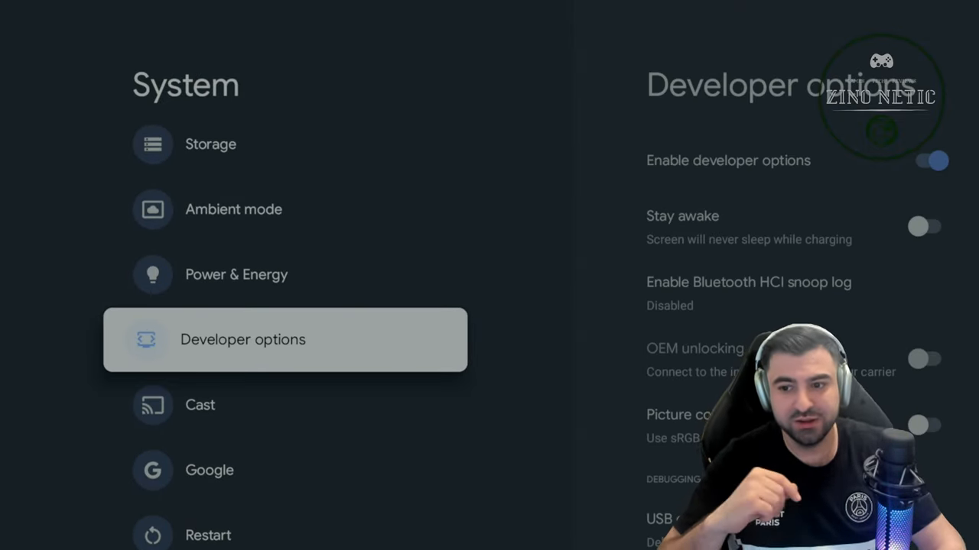
pyautogui.click(241, 340)
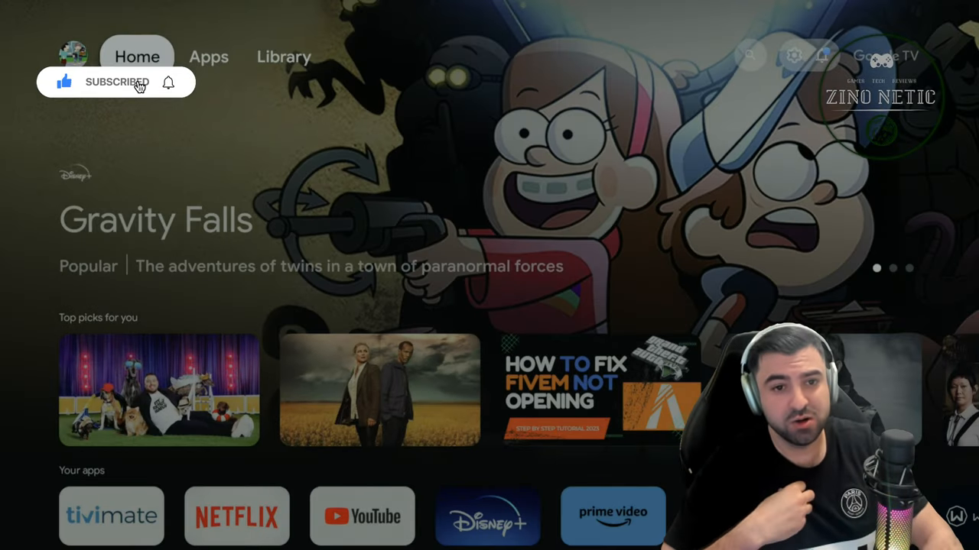
# Launch Downloader from the apps list and dismiss its quick start guide.
pyautogui.scroll(-3)
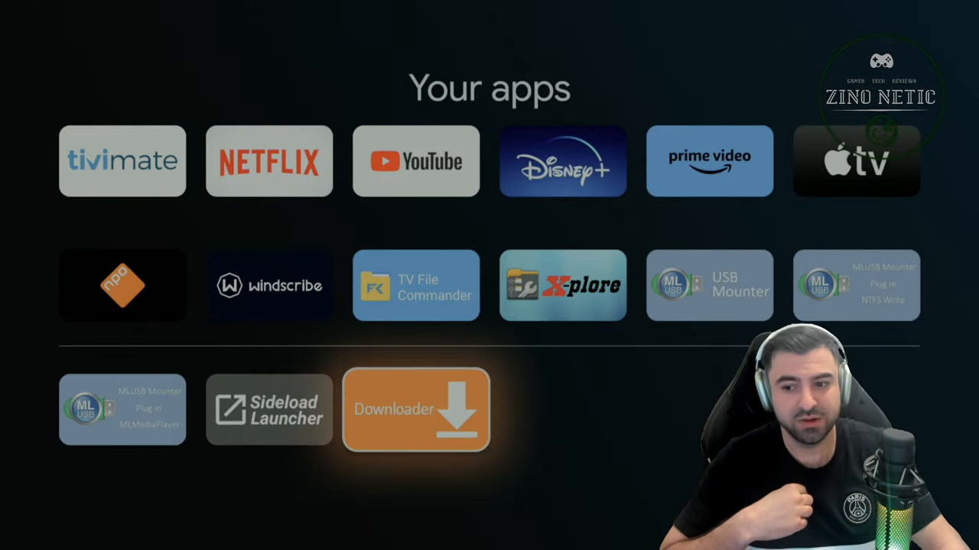
pyautogui.click(415, 410)
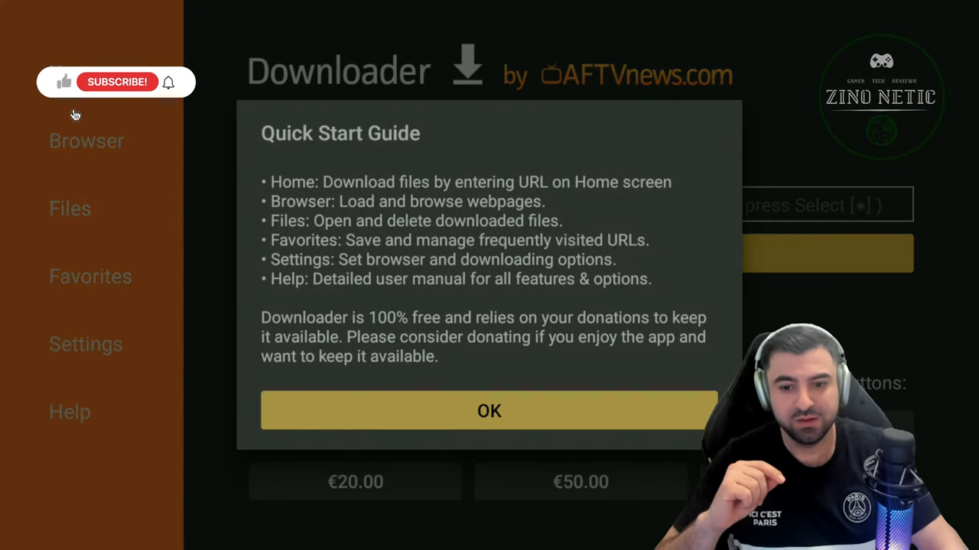
pyautogui.click(489, 410)
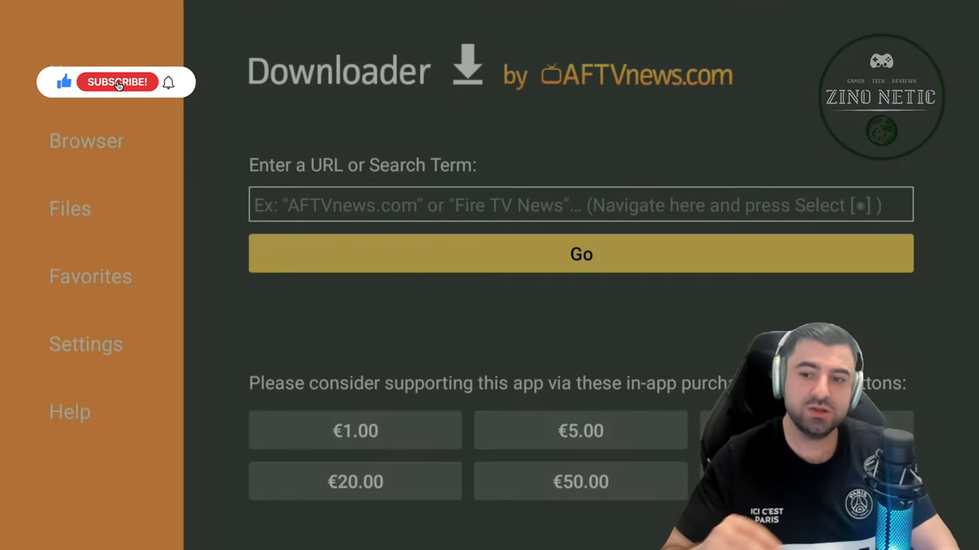
pyautogui.click(116, 82)
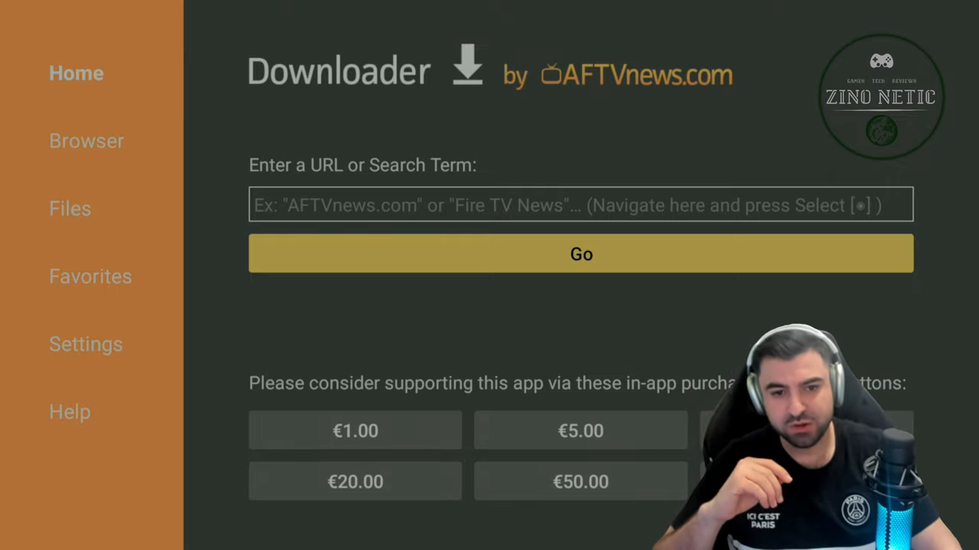
pyautogui.click(579, 205)
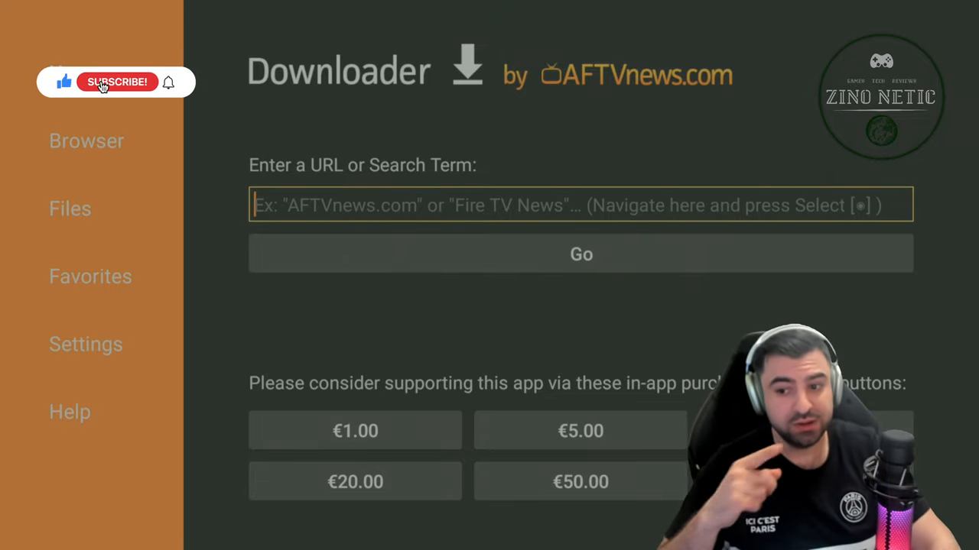
pyautogui.click(116, 83)
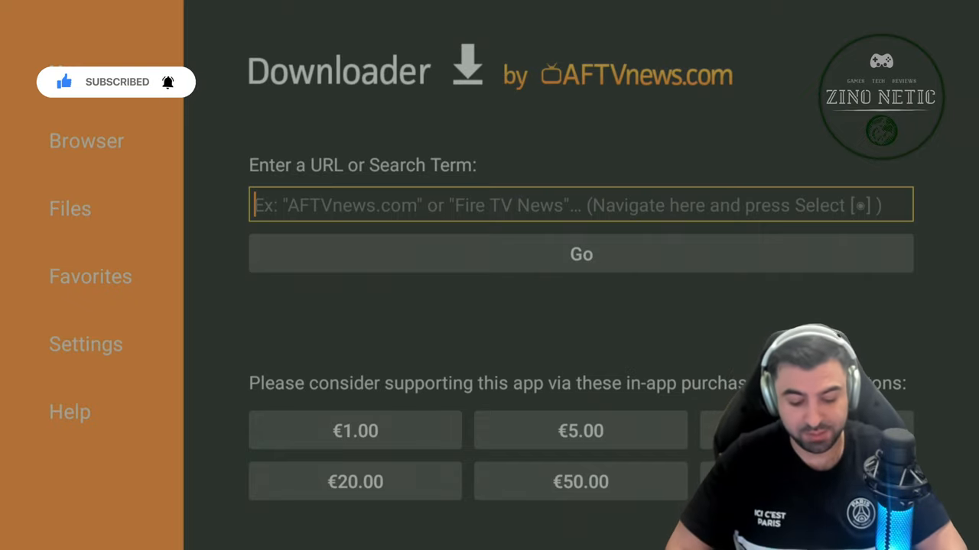
pyautogui.write('https://bit.ly/2tVph6S')
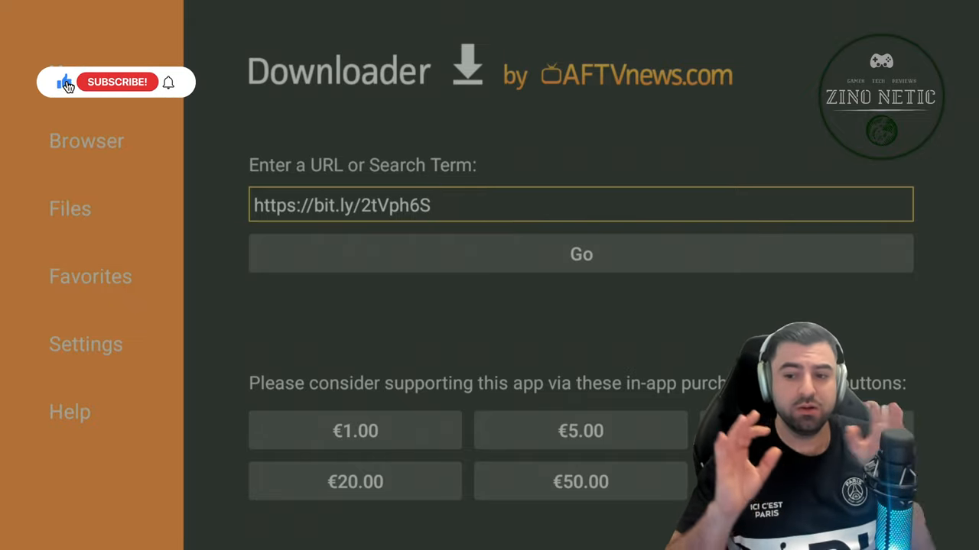
pyautogui.click(116, 82)
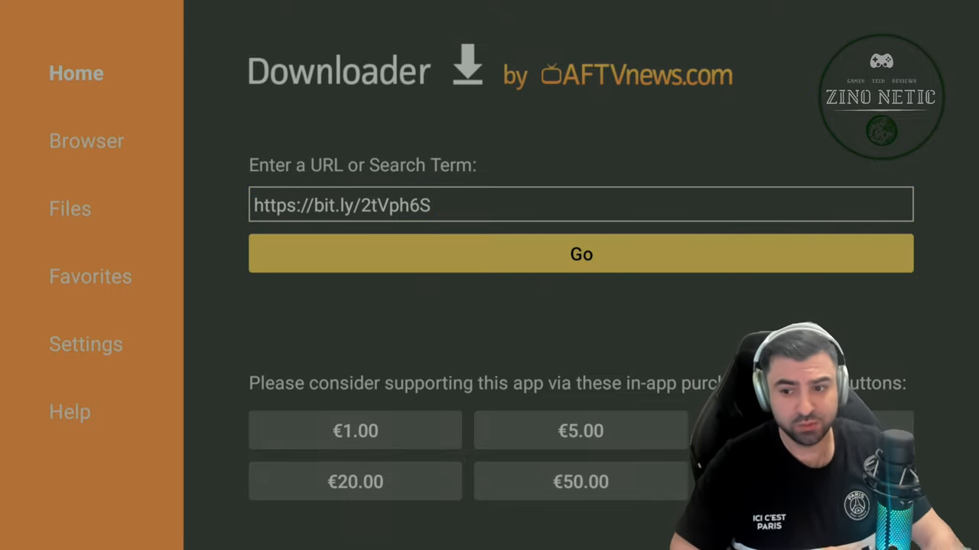
# Go to the link and accept the privacy notice on the Uptodown Chrome page.
pyautogui.click(581, 253)
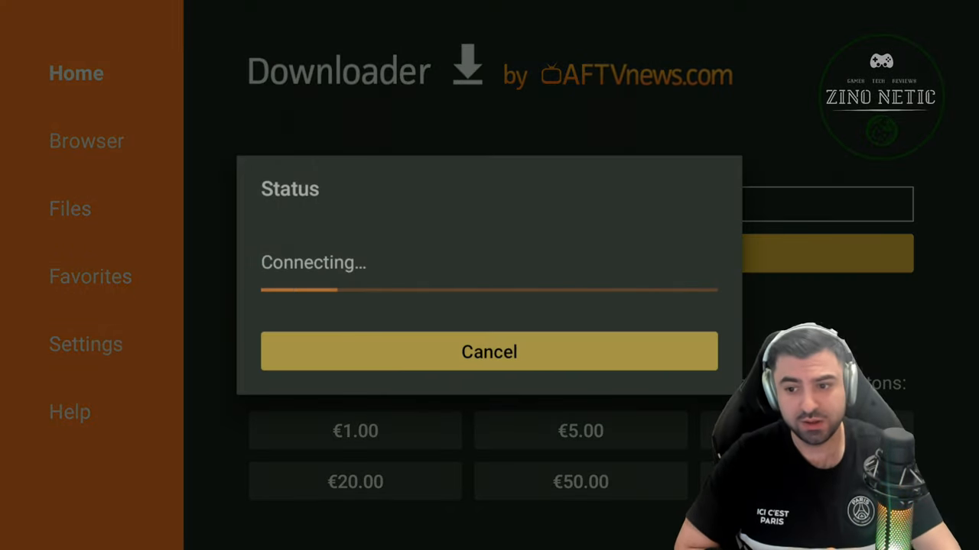
pyautogui.click(489, 352)
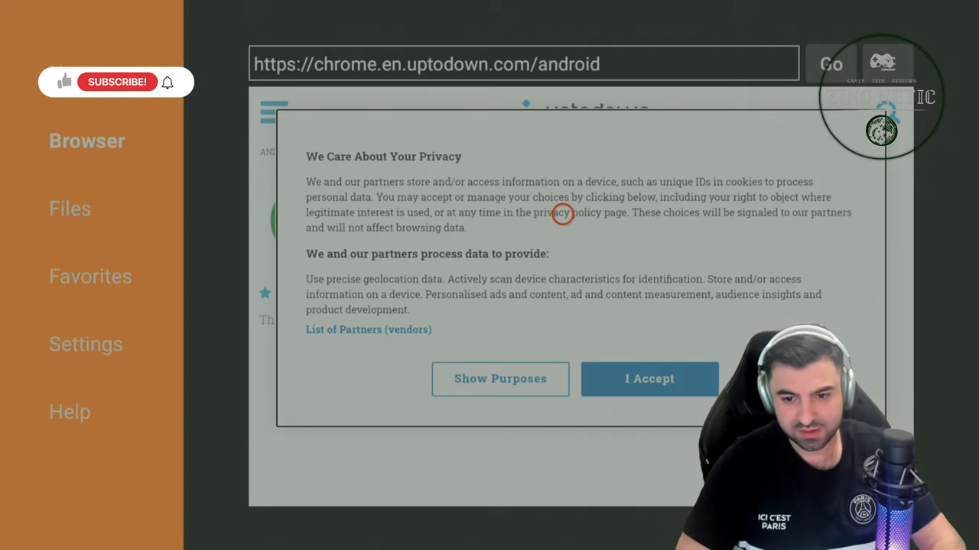
pyautogui.moveTo(116, 82)
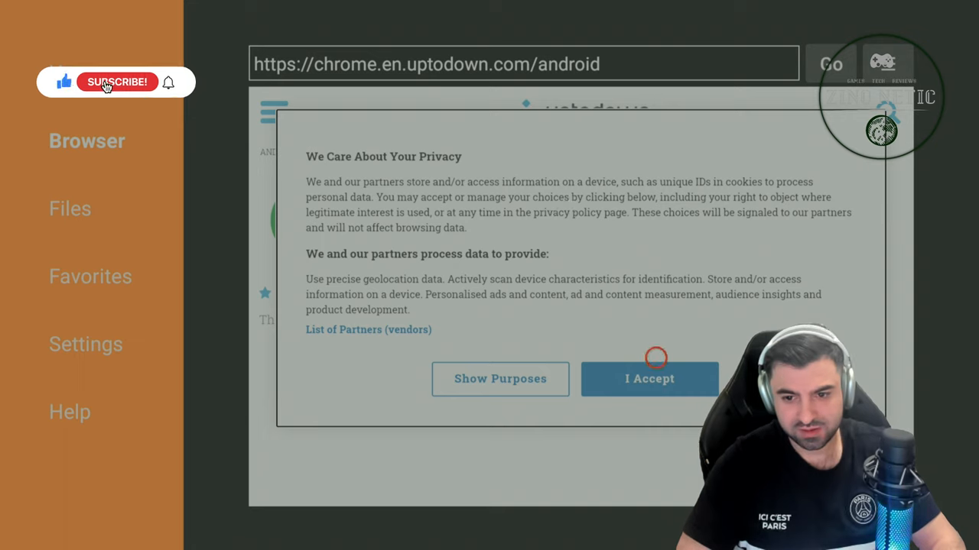
pyautogui.click(117, 83)
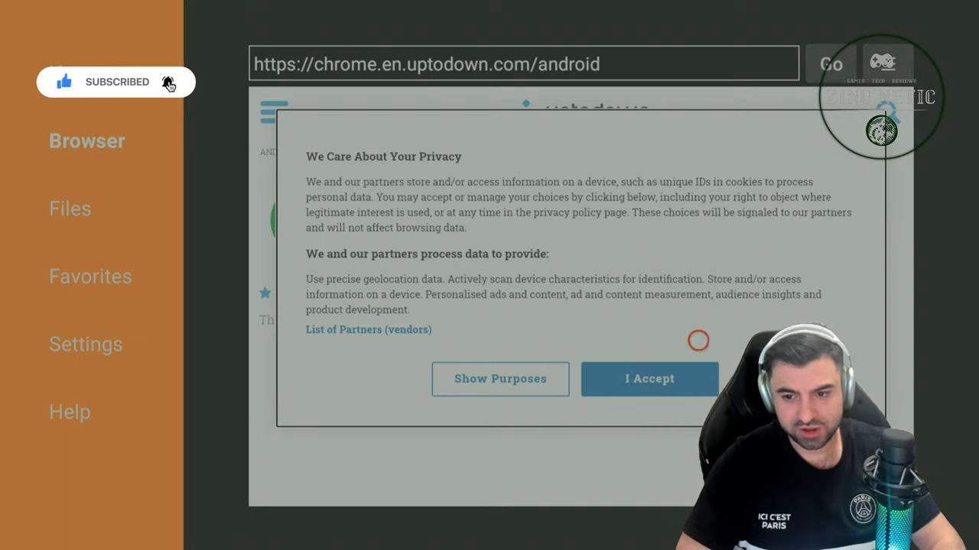
pyautogui.click(648, 379)
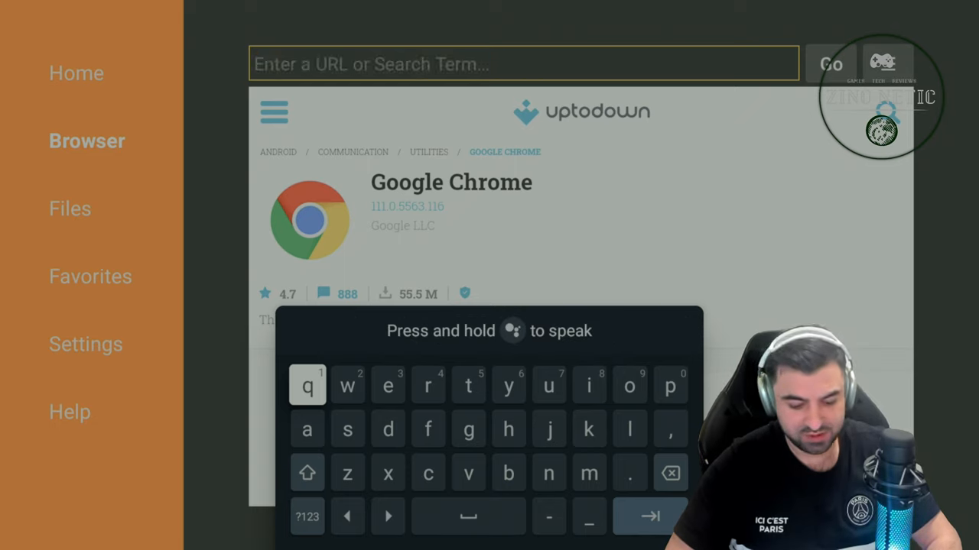
pyautogui.write('https://bit.ly/2tVph6S')
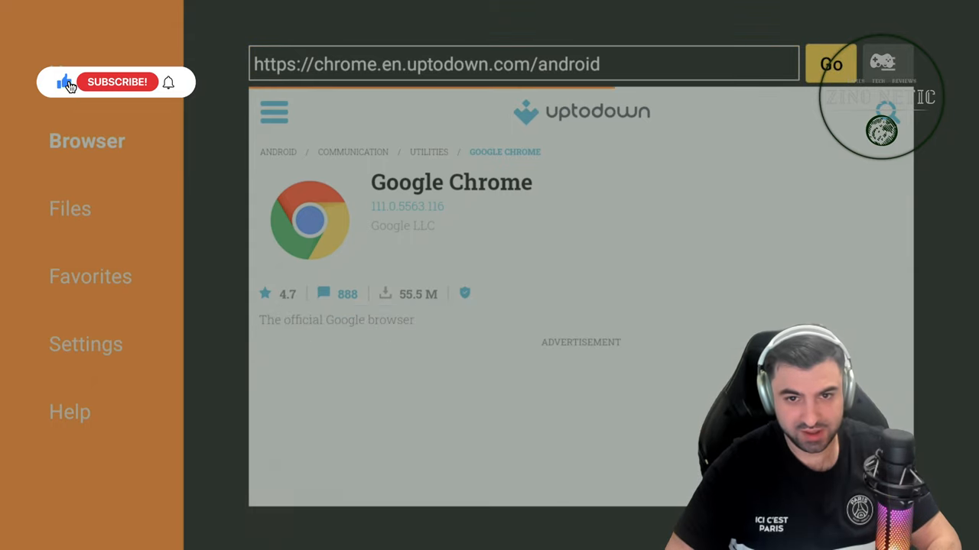
# Select Latest version and reach Uptodown's Chrome download page with its Download button.
pyautogui.click(116, 83)
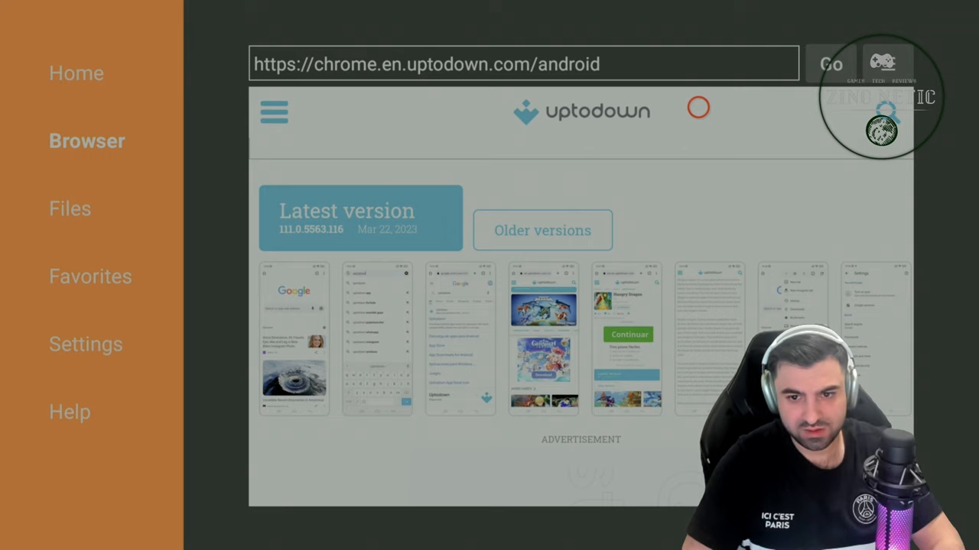
pyautogui.moveTo(400, 107)
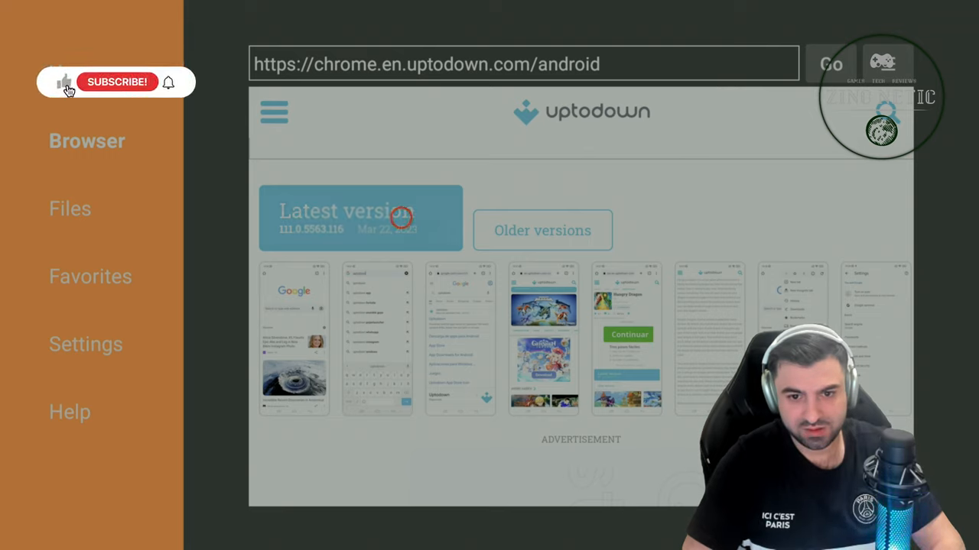
pyautogui.click(359, 218)
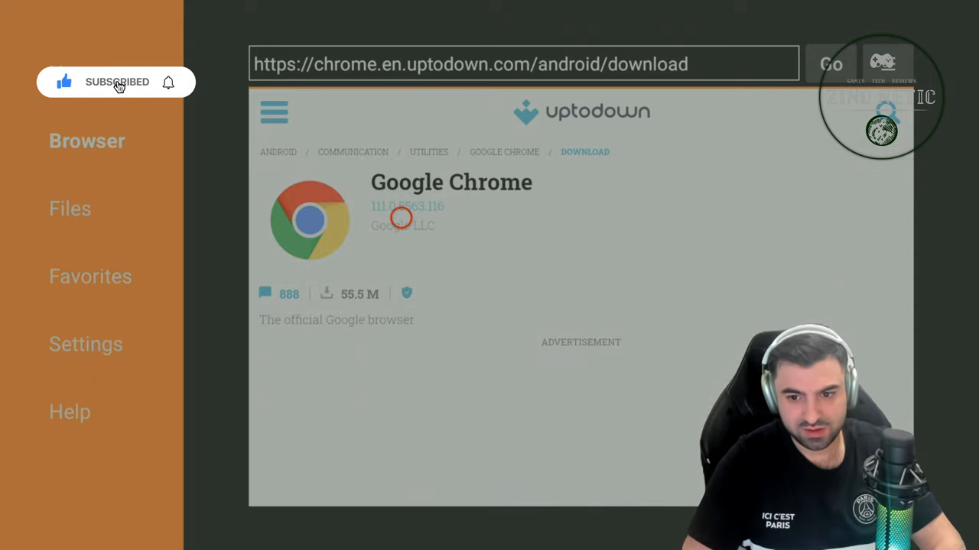
pyautogui.scroll(-3)
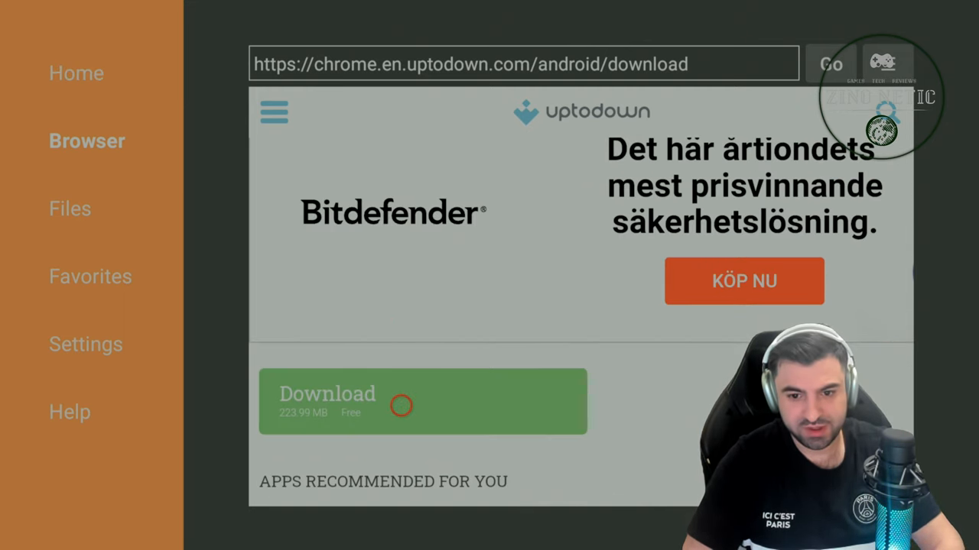
# Download the Google Chrome APK until it is saved in Downloader's folder.
pyautogui.click(400, 406)
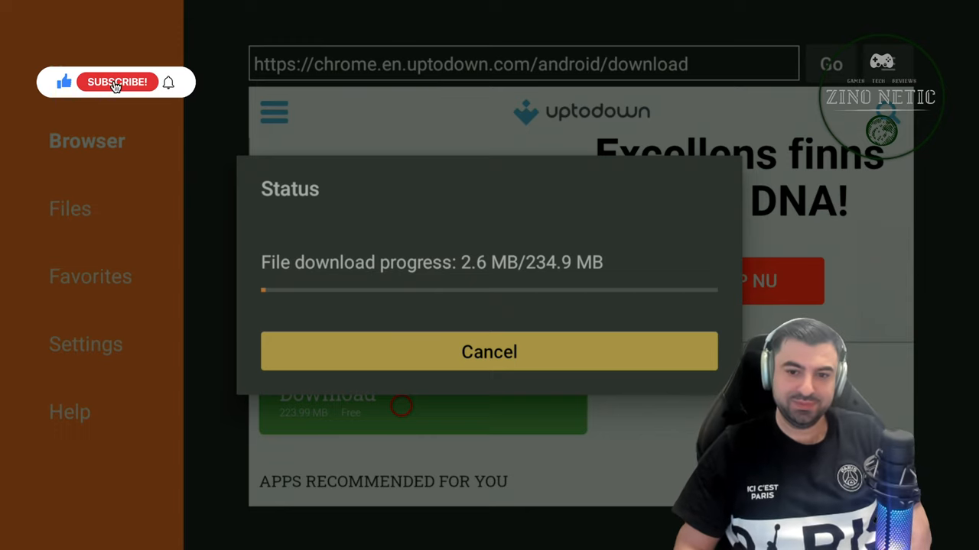
pyautogui.click(116, 83)
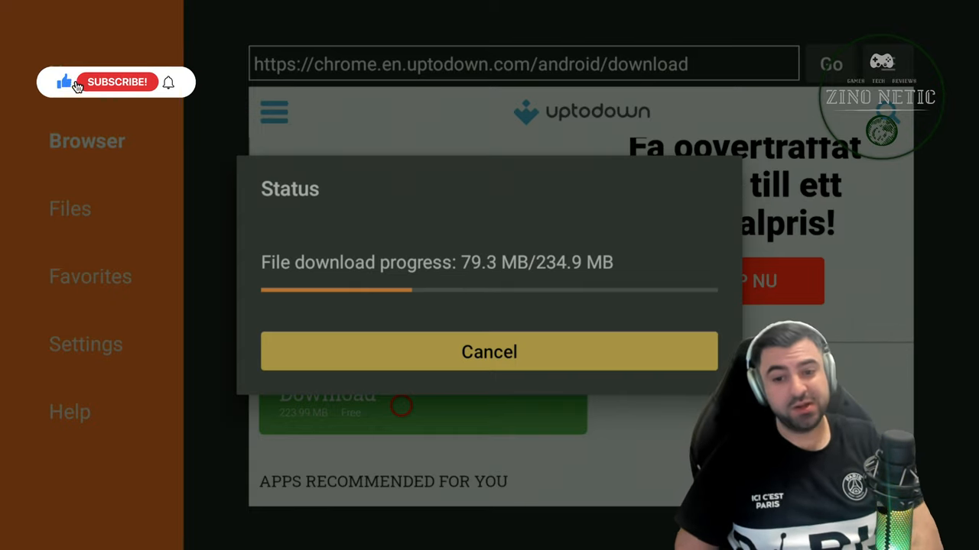
pyautogui.click(116, 82)
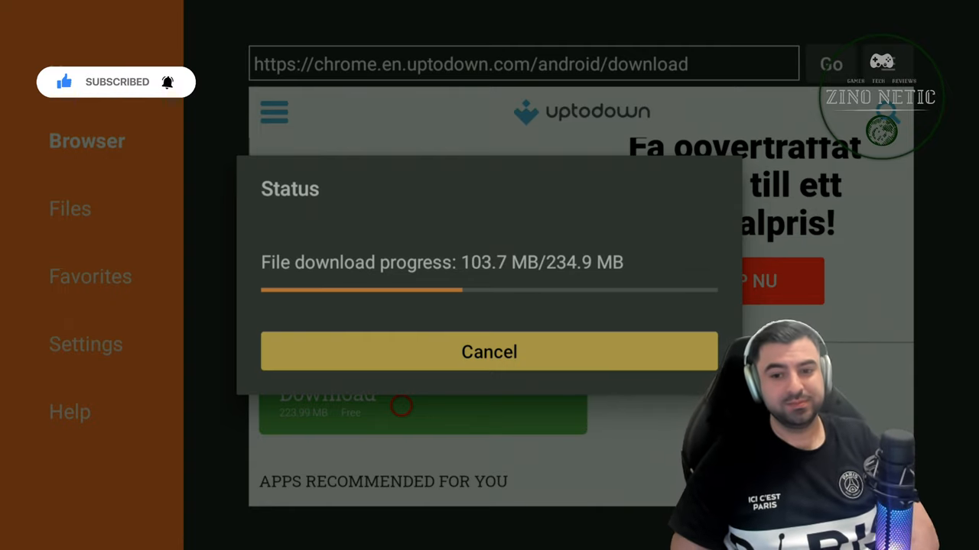
pyautogui.click(116, 82)
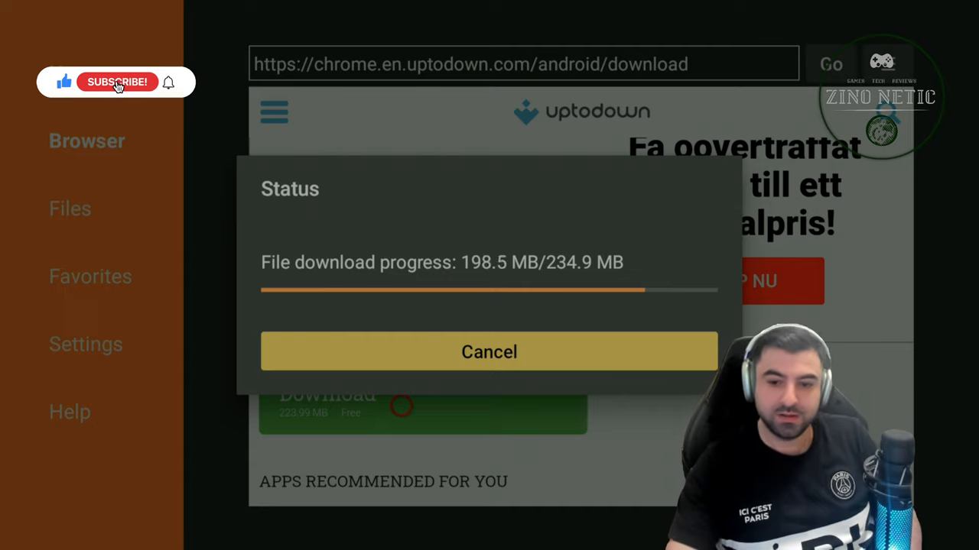
pyautogui.click(117, 82)
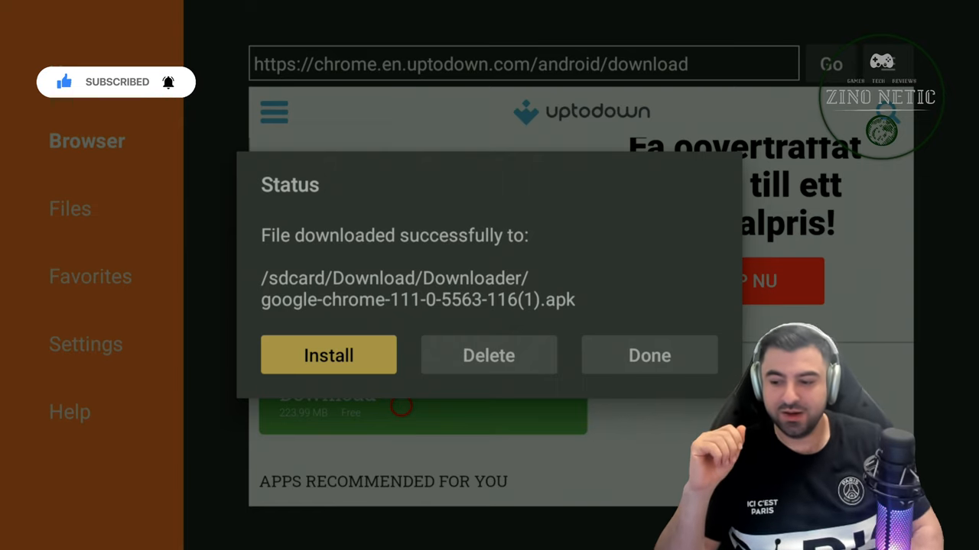
# Allow Downloader to install unknown apps, choose Update, dismiss App not installed.
pyautogui.click(328, 355)
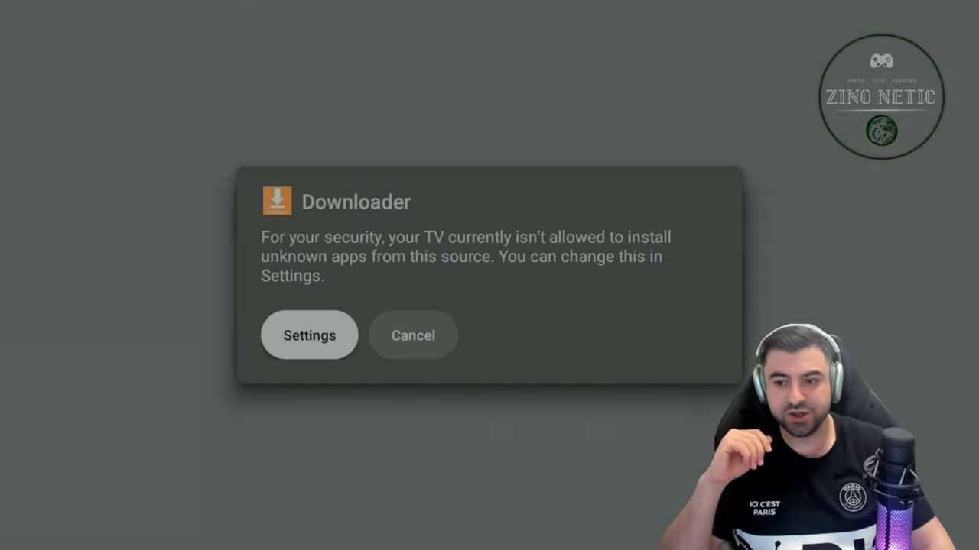
pyautogui.click(309, 335)
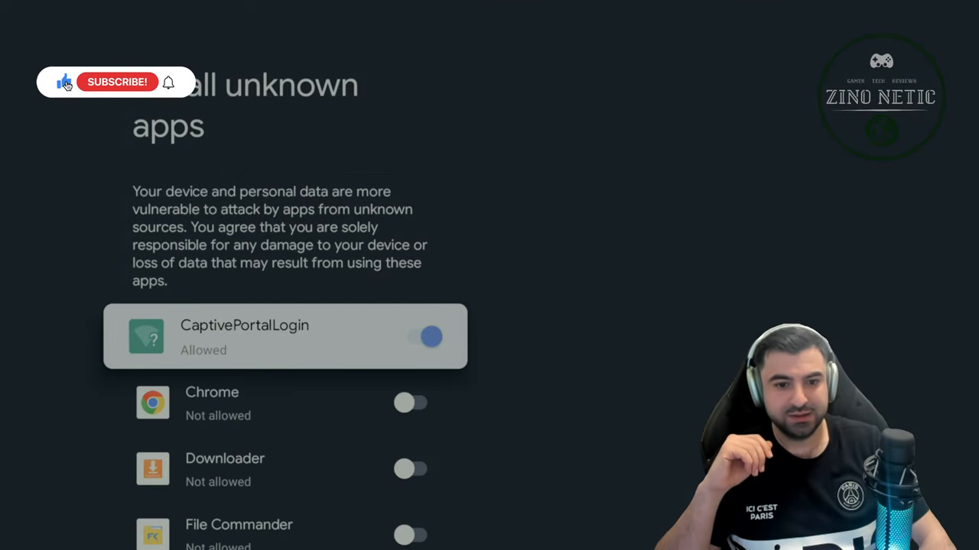
pyautogui.scroll(-3)
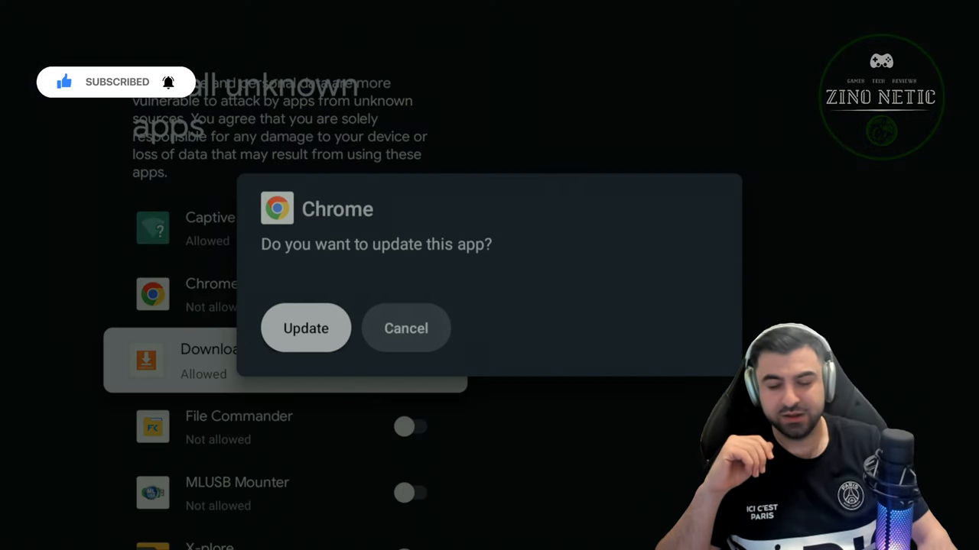
pyautogui.click(306, 327)
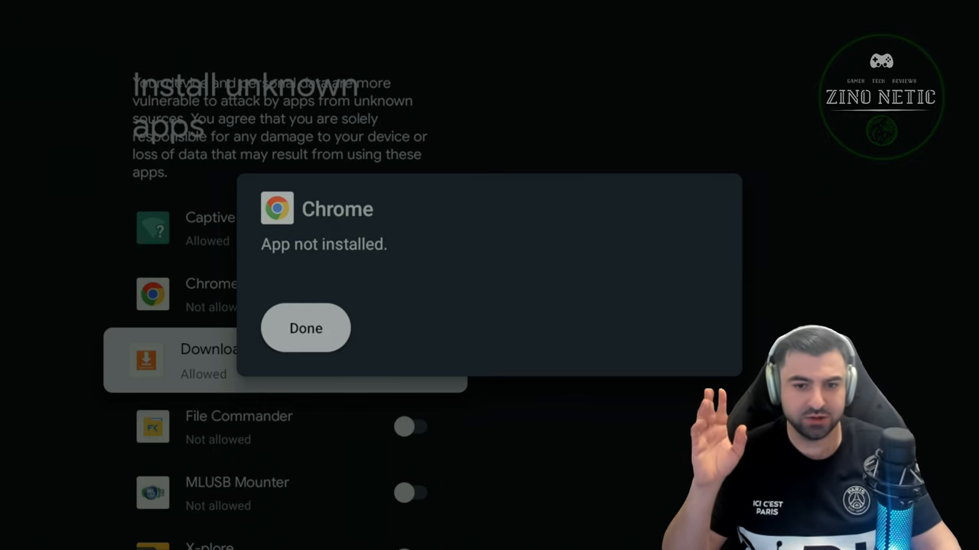
pyautogui.click(306, 327)
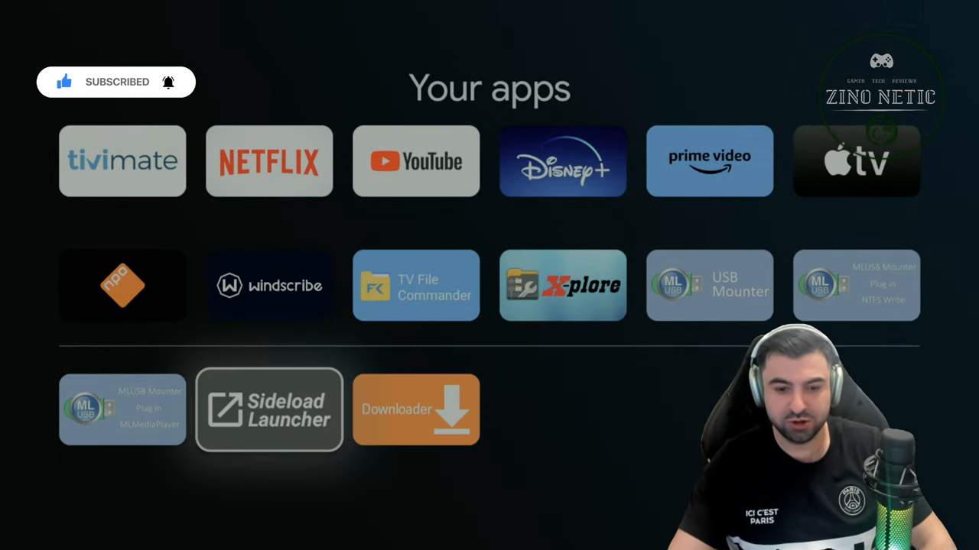
# Launch Sideload Launcher and dismiss the older-Android warning to show Chrome in the grid.
pyautogui.click(269, 410)
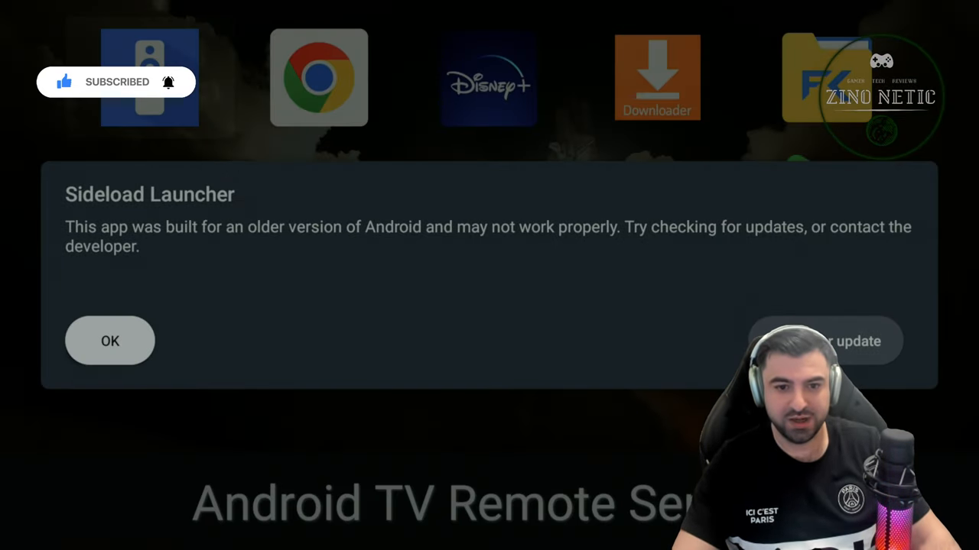
pyautogui.click(110, 339)
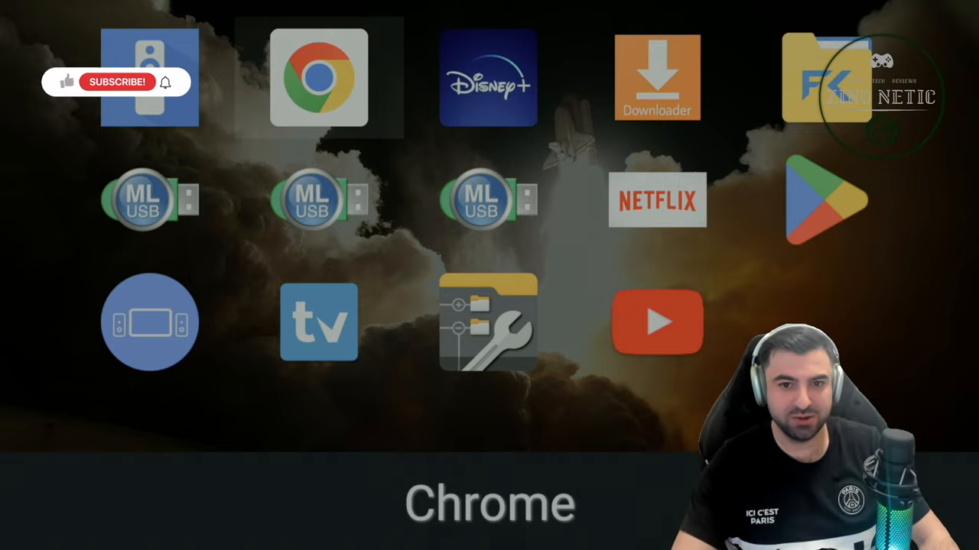
# Launch Google Chrome from its Sideload Launcher tile and land on the Google homepage.
pyautogui.click(318, 79)
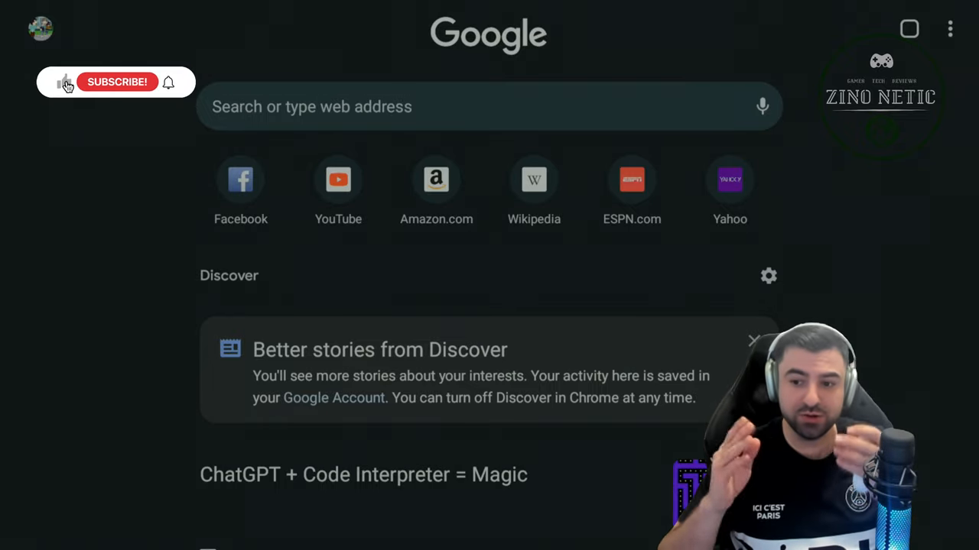
pyautogui.click(116, 82)
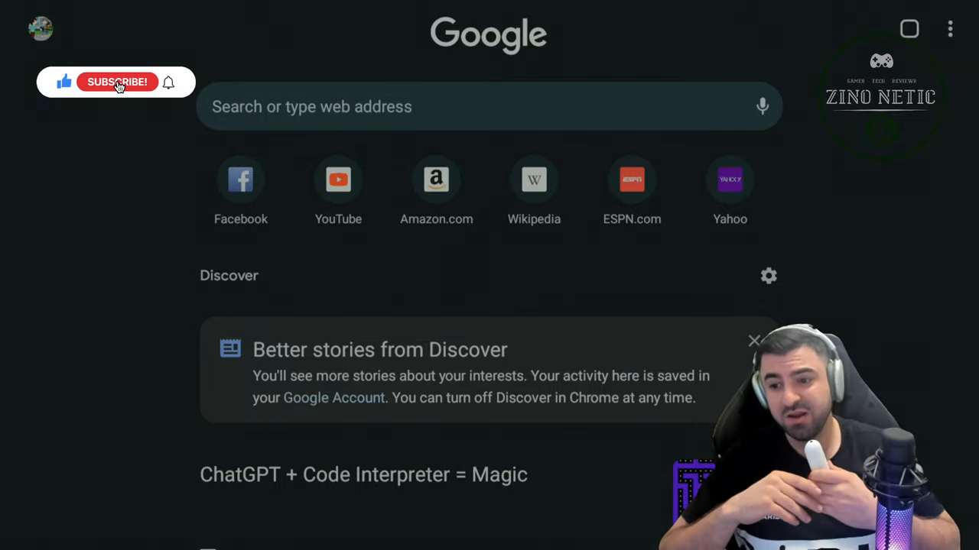
pyautogui.click(116, 83)
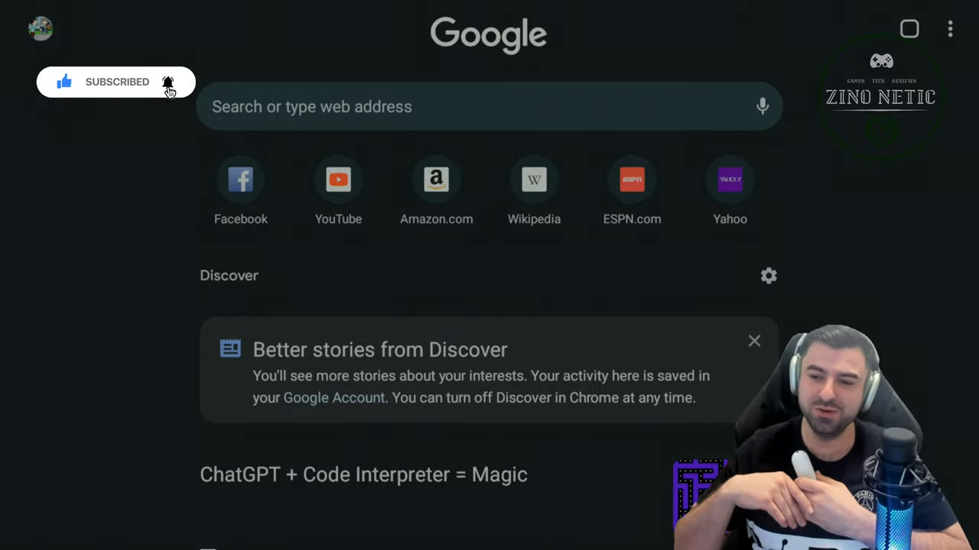